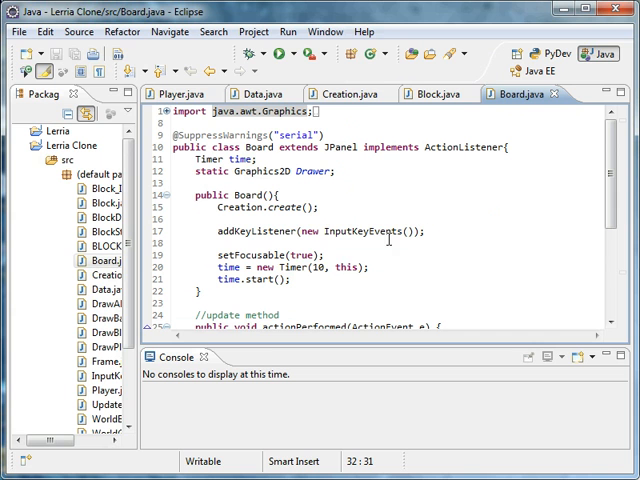
Step: Move the DrawAll.draw(); call from paint() to after Updateall.update(); in actionPerformed
scroll("down", 3)
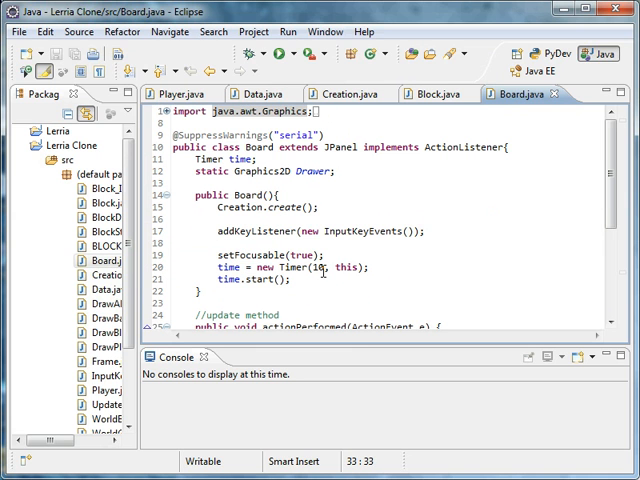
scroll("down", 3)
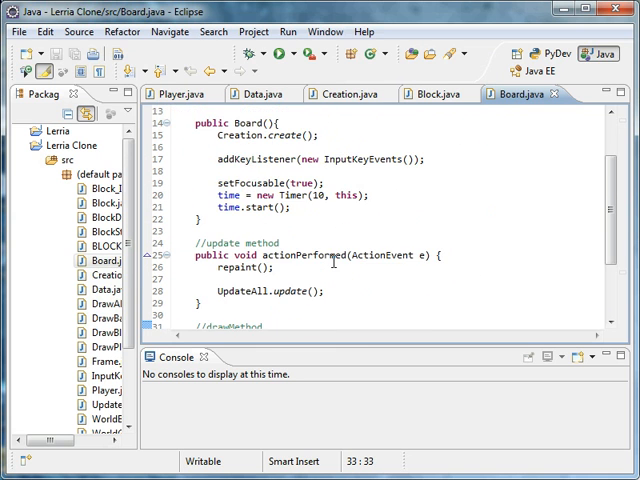
scroll("down", 3)
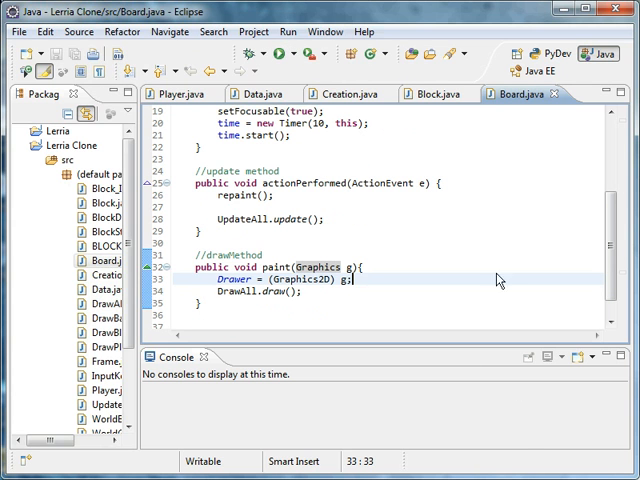
left_click(288, 56)
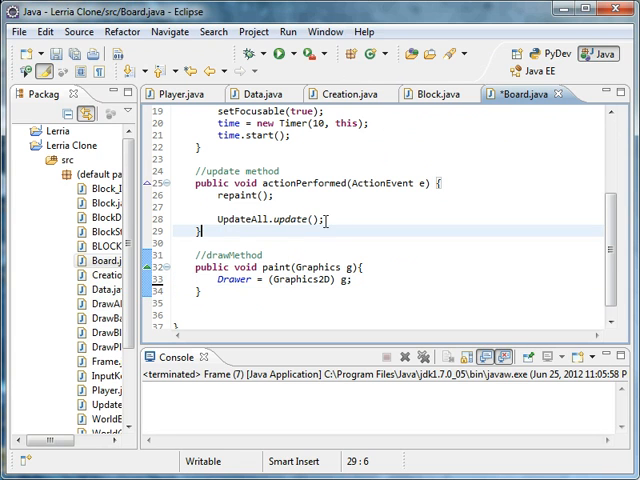
type("DrawAll.draw();")
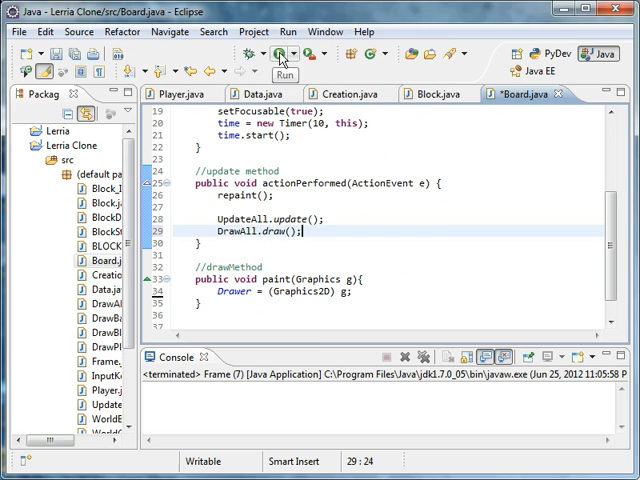
Step: Run the game, then restore DrawAll.draw(); inside paint()
left_click(280, 54)
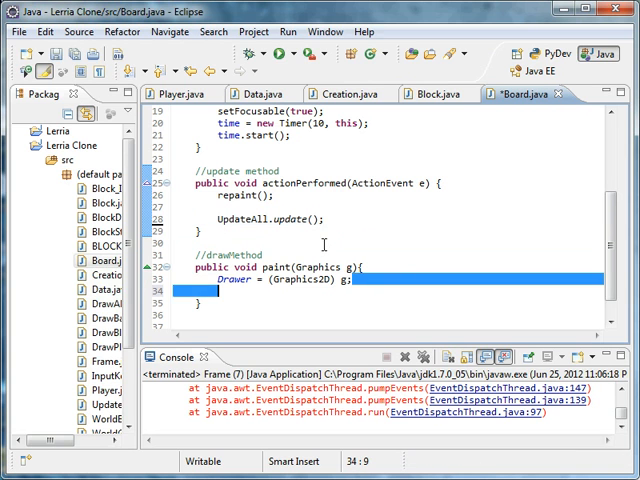
type("DrawAll.draw();")
type("MenuMain")
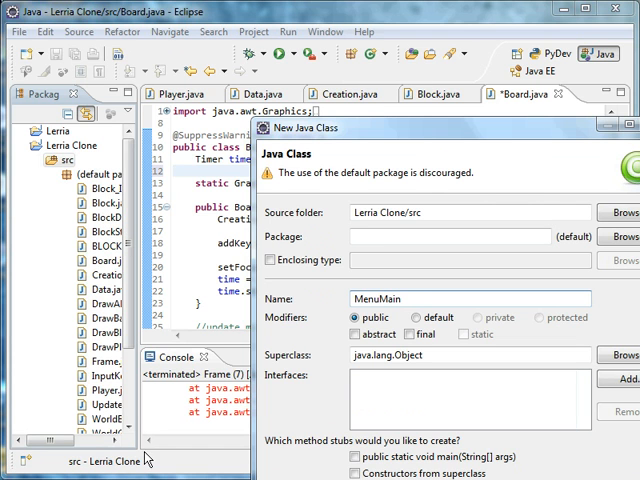
mouse_move(148, 336)
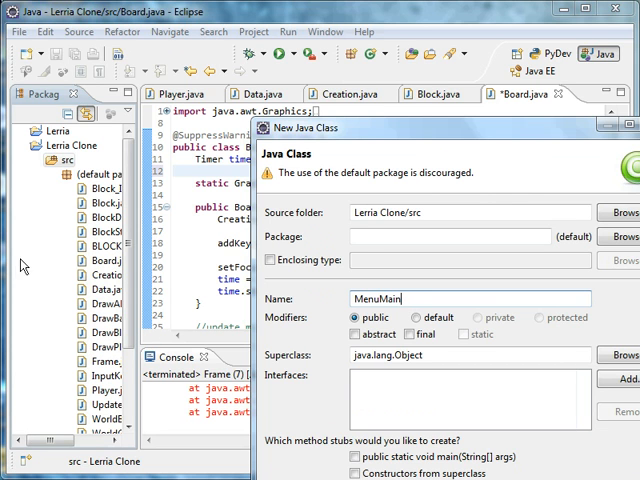
mouse_move(152, 448)
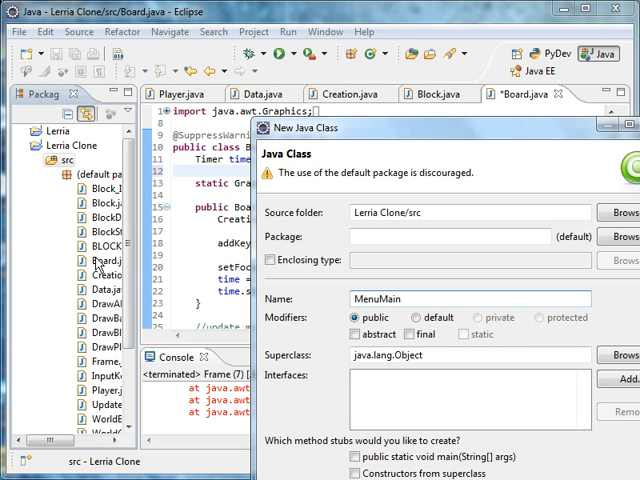
Step: Name the new Java class MenuMain in the New Java Class dialog
left_click(404, 298)
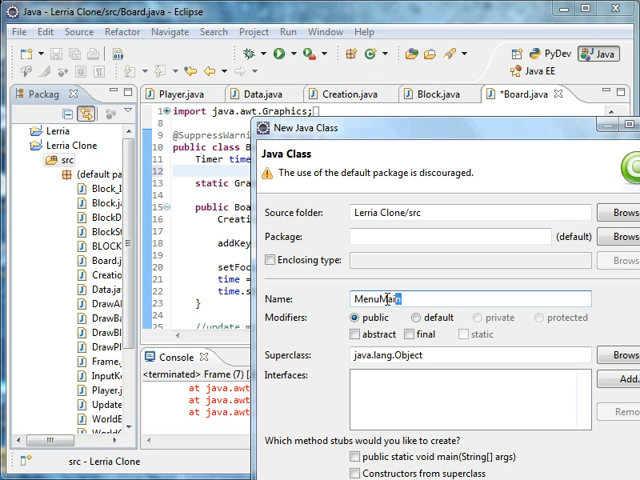
double_click(392, 300)
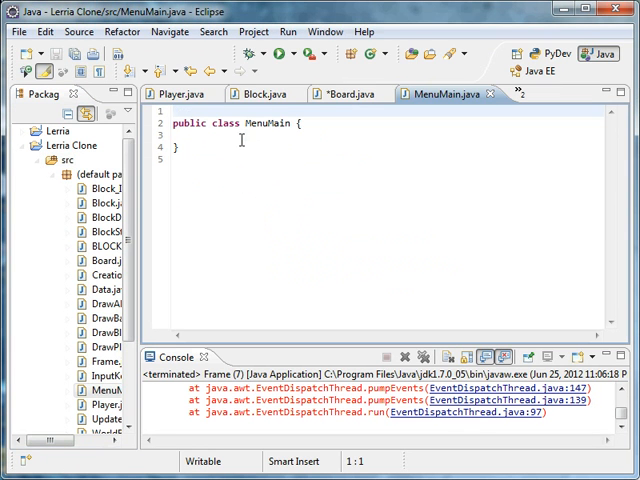
mouse_move(272, 98)
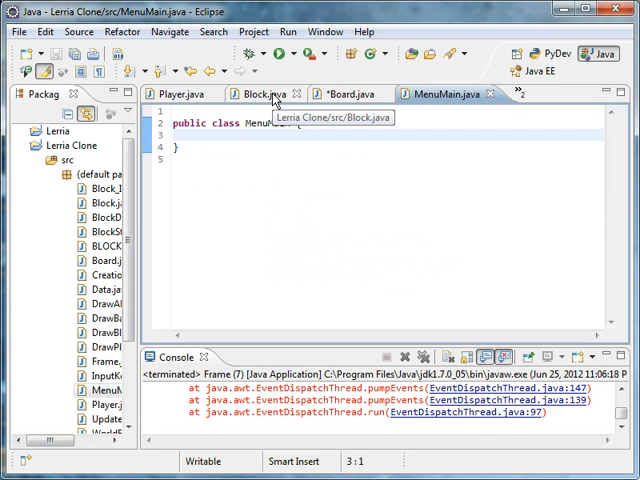
mouse_move(348, 148)
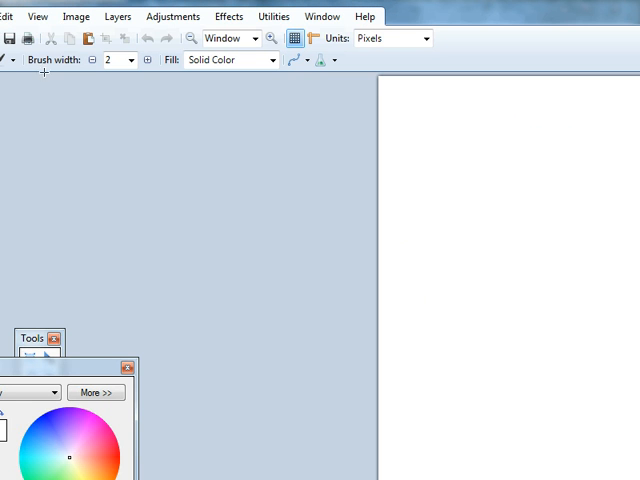
mouse_move(200, 252)
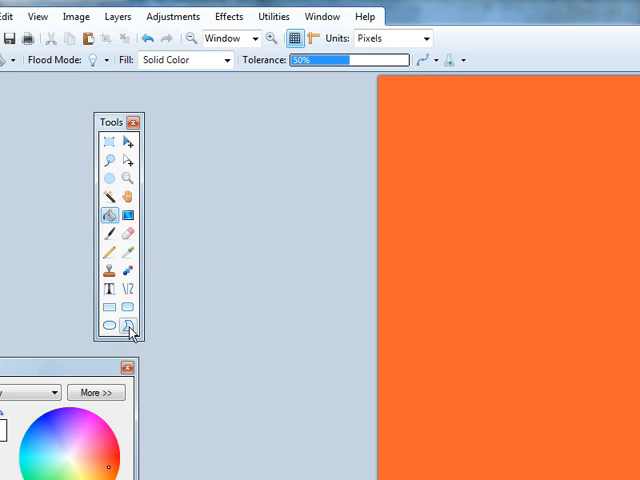
Step: Paint pink brush strokes over the orange-filled canvas
left_click(108, 240)
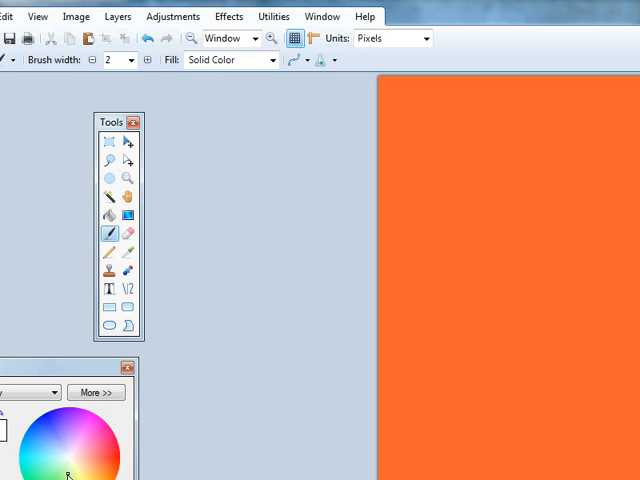
left_click(136, 60)
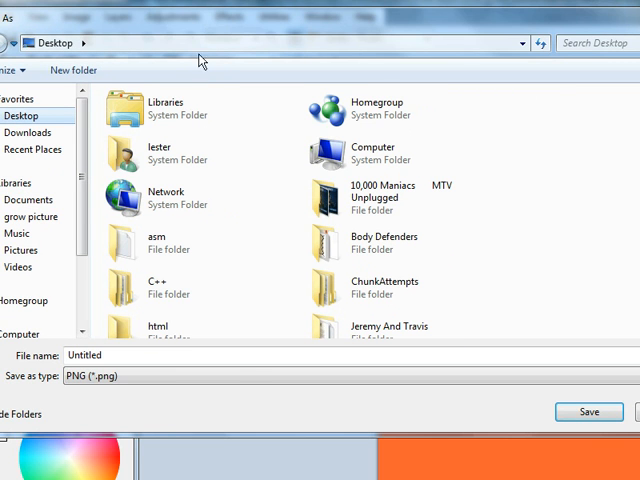
Step: Save the picture as MainMenu in JPEG format at quality 100
double_click(84, 356)
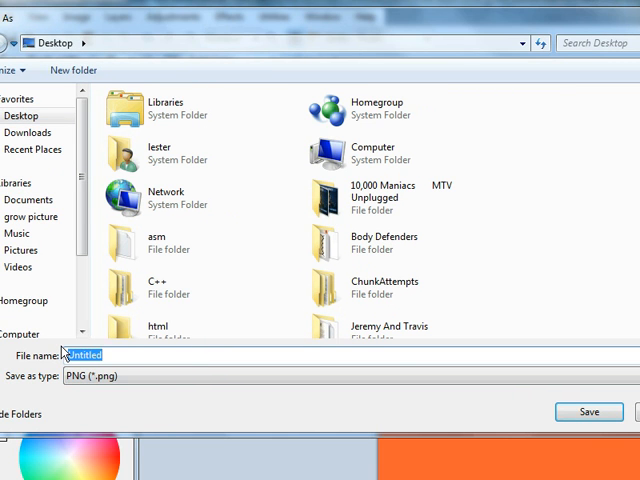
type("MainMe")
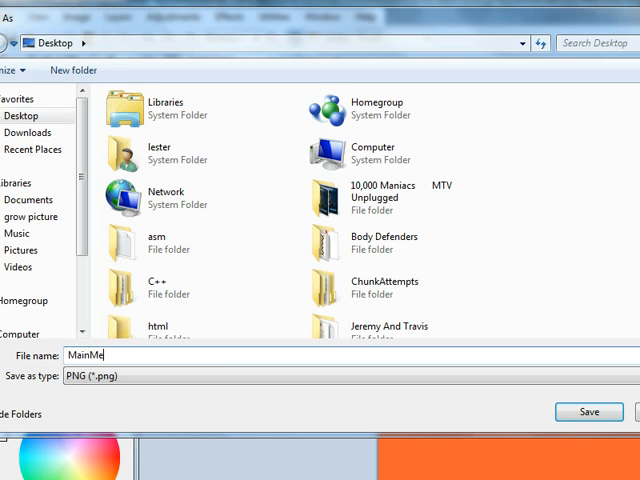
type("nu")
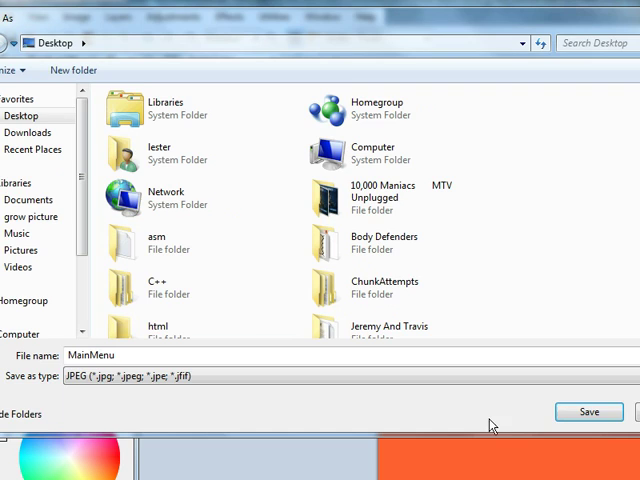
left_click(588, 412)
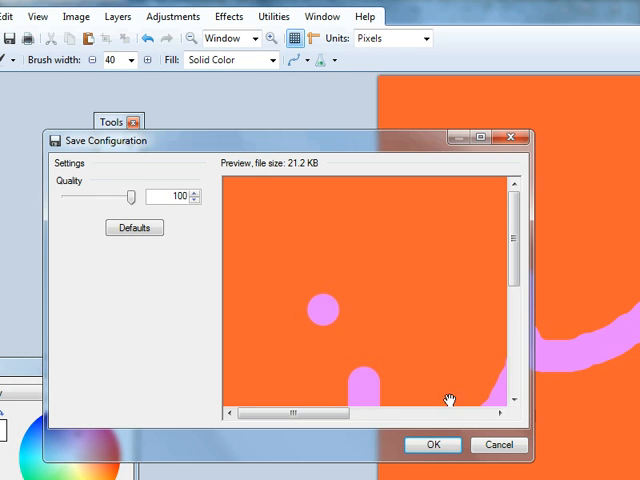
left_click(440, 444)
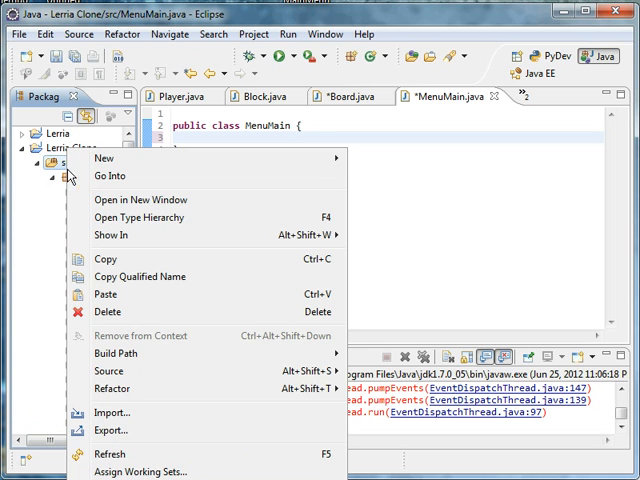
mouse_move(104, 158)
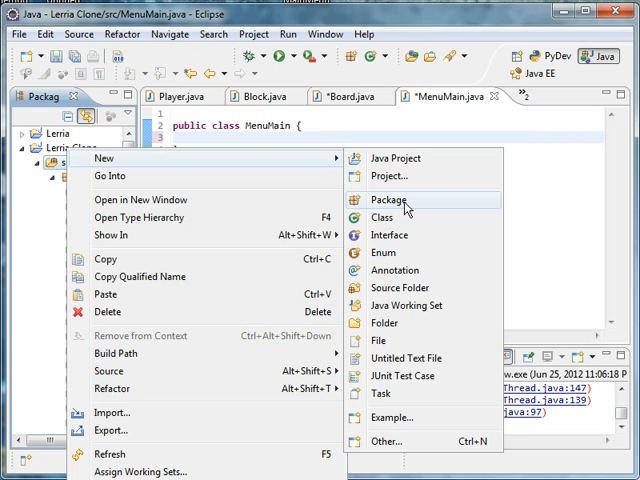
Step: Create a new package named Menu in the Lernia Clone src folder
left_click(388, 200)
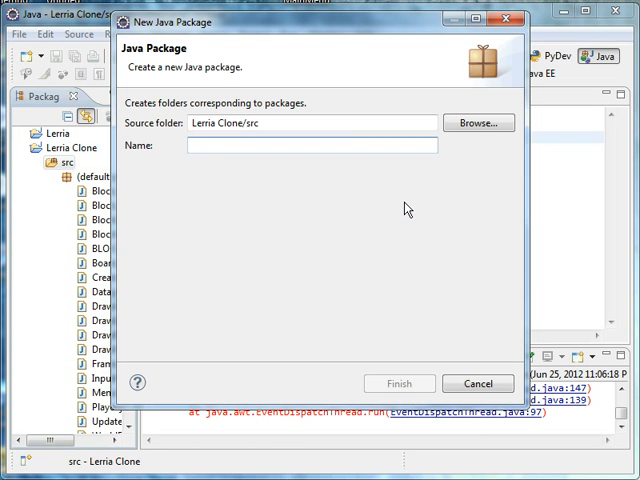
type("Menua")
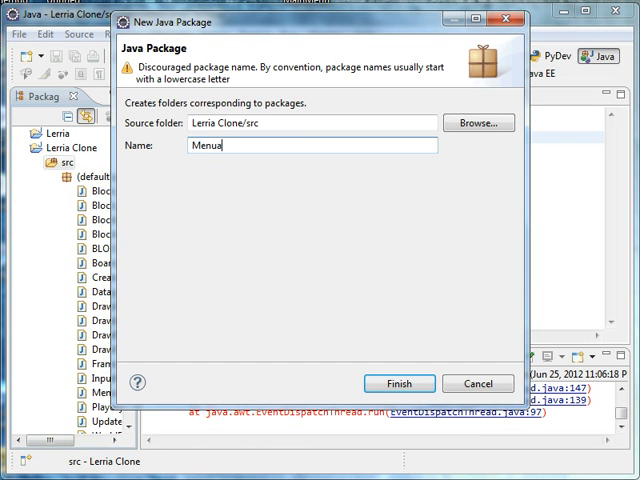
left_click(398, 384)
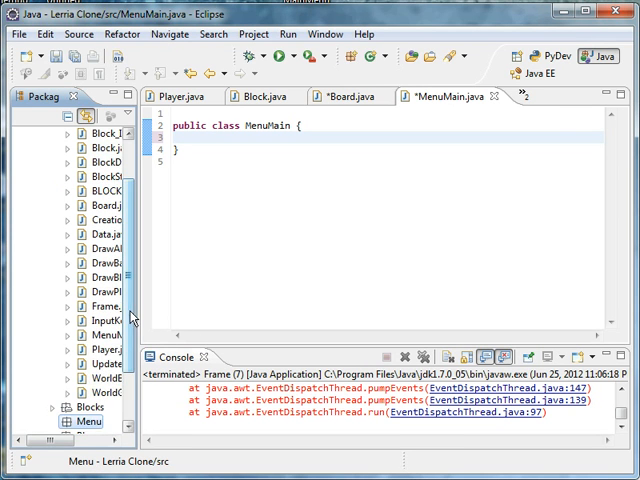
Step: Copy the dropped MainMenu image file into the project
scroll("down", 3)
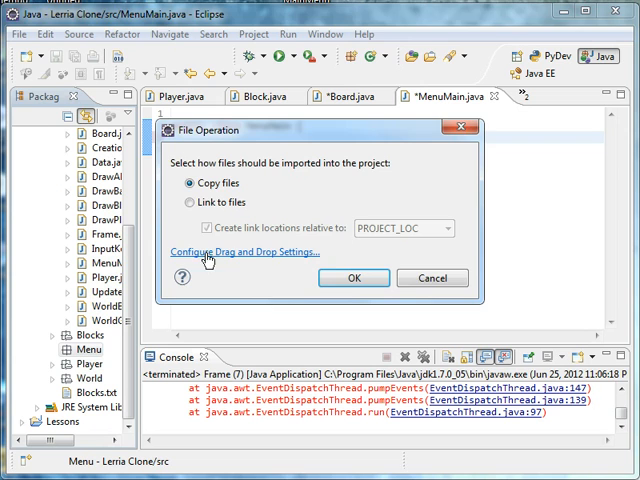
left_click(352, 278)
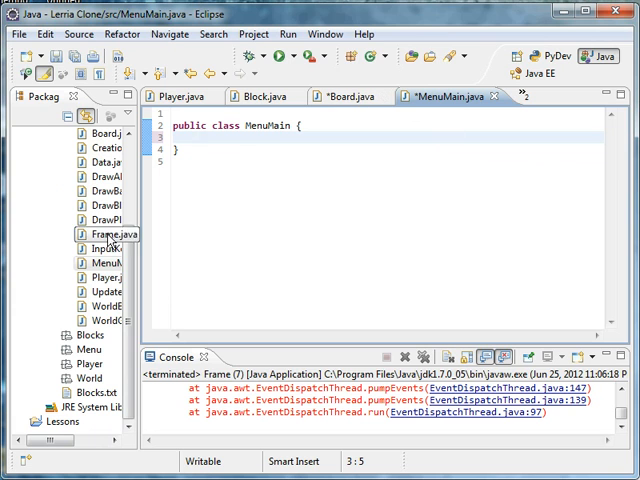
Step: Declare 'public static ImageIcon menu = new ImageIcon();' in MenuMain
type("public static")
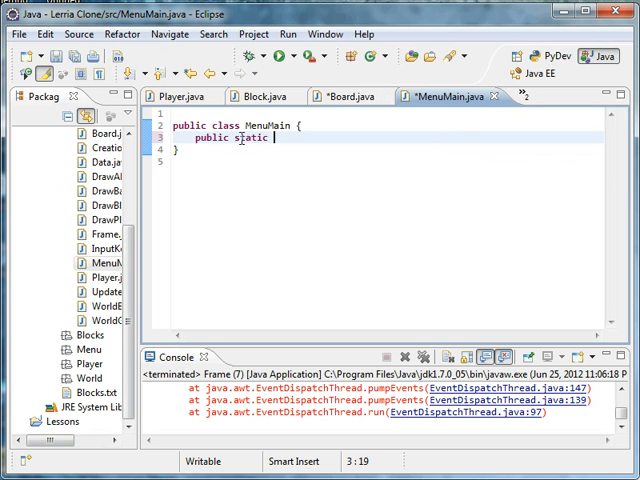
type("void")
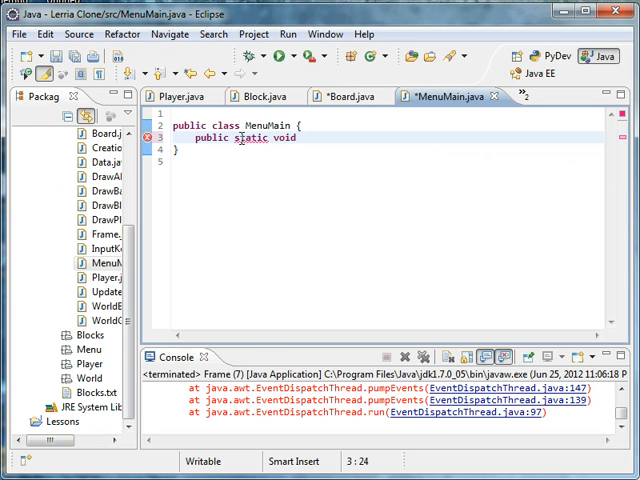
type("I")
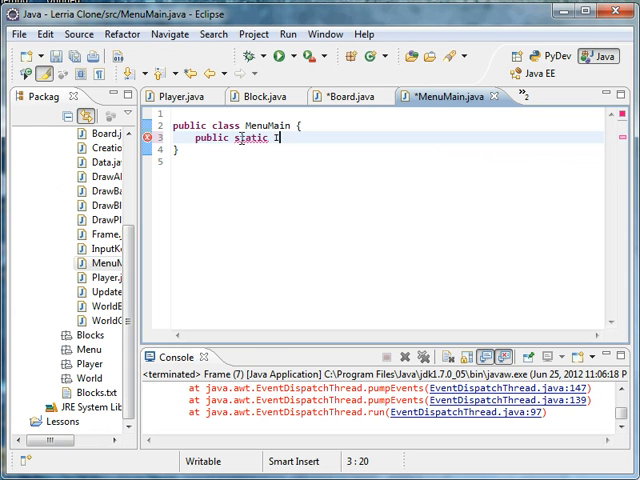
type("mageIcon")
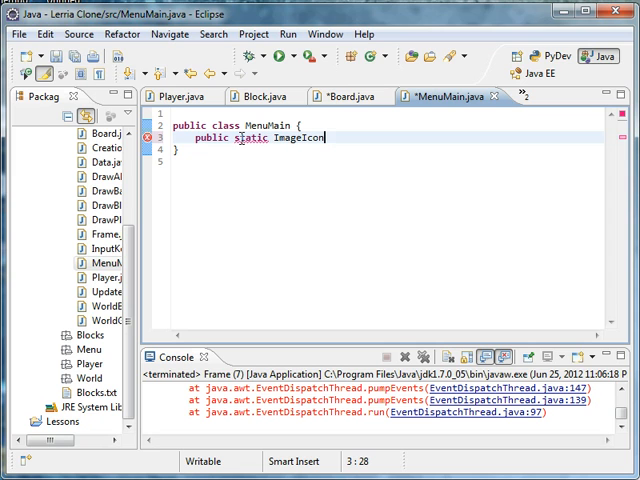
type("(")
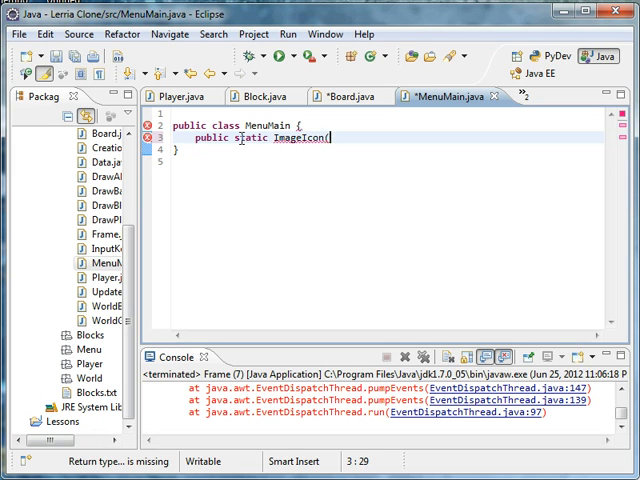
type("menu = new")
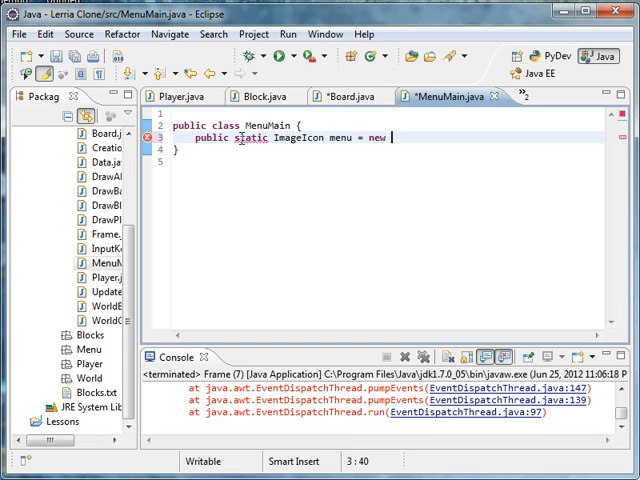
type("ImageIcon();")
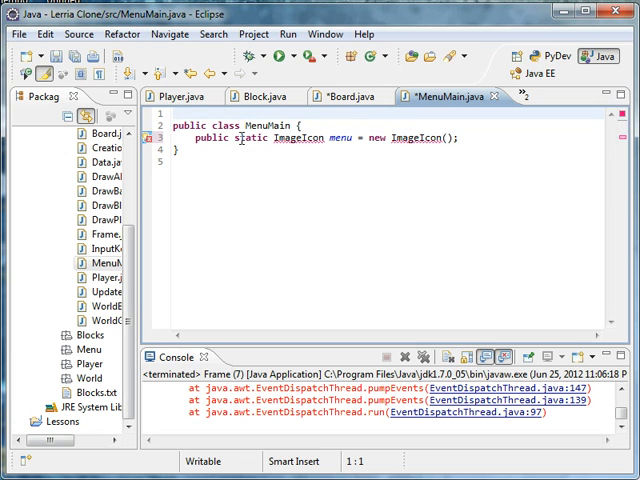
Step: Add imports for javax.swing.ImageIcon and java.awt.Image
type("import javax")
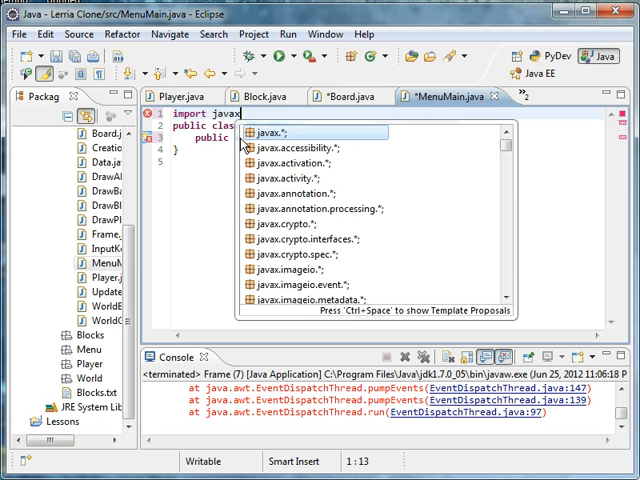
type("swing.")
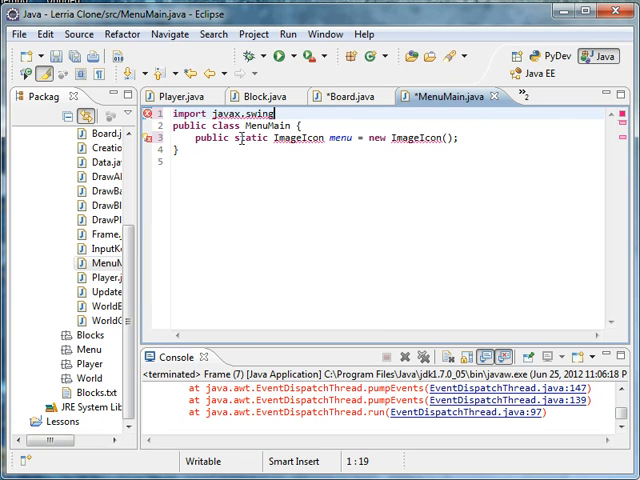
type(".ImageIcon;")
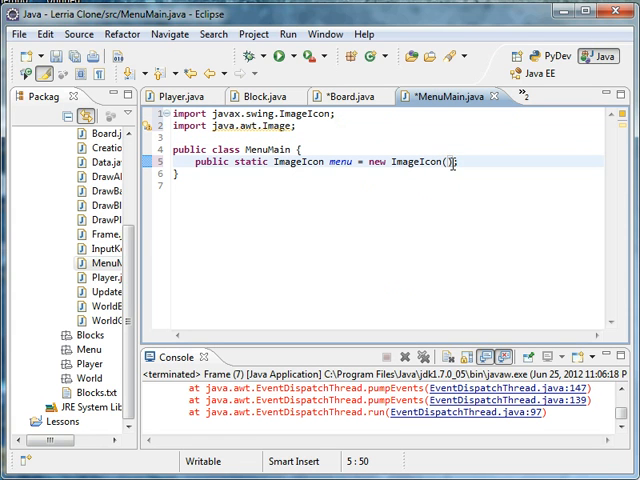
Step: Load the icon from MenuMain.class.getResource("Menu/MainMenu.jpg")
type("\"/")
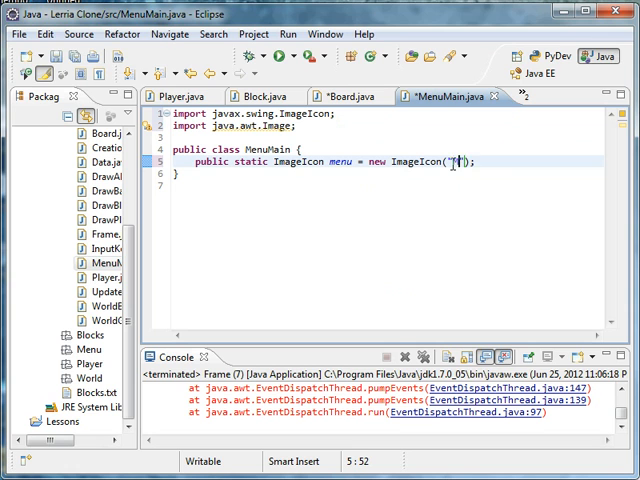
type("Menu/Menu")
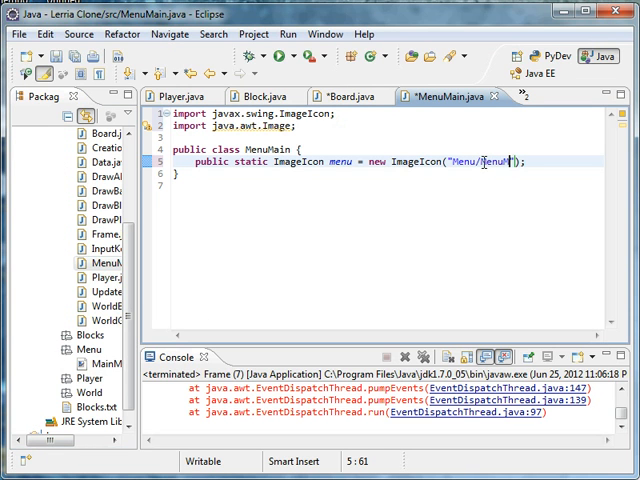
type("Main.jpg")
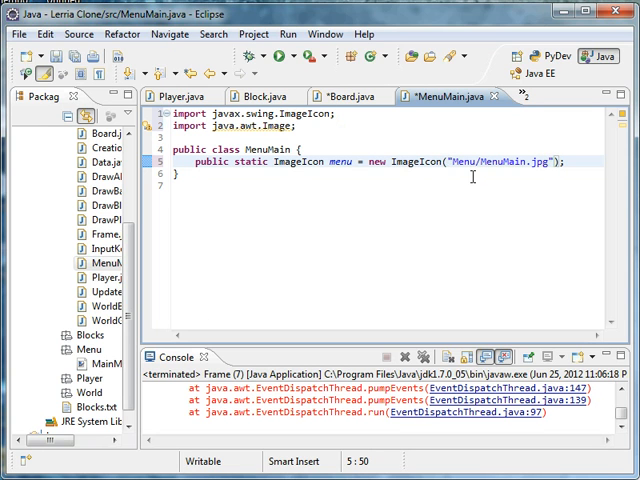
type("MenuMa")
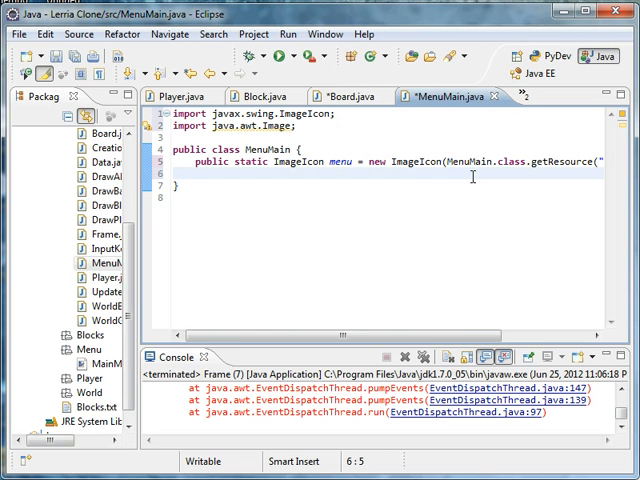
Step: Add public static Image getmenuSplash() returning menu.getImage(), and make the menu field private
type("public st")
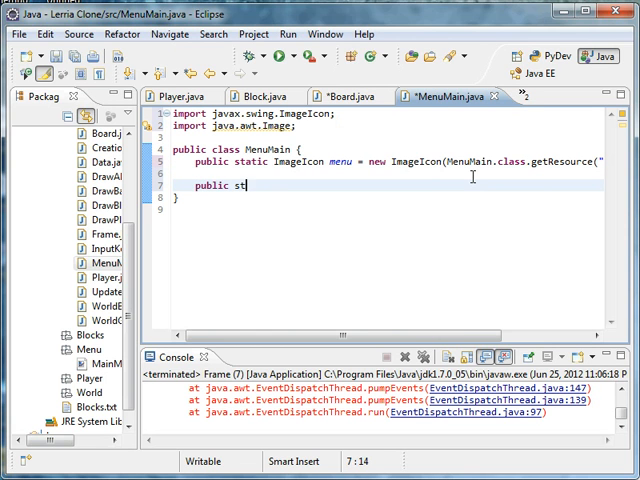
type("atic Im")
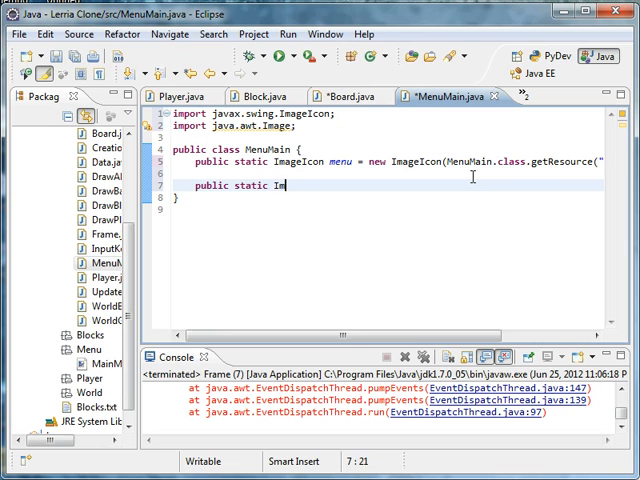
type("age get")
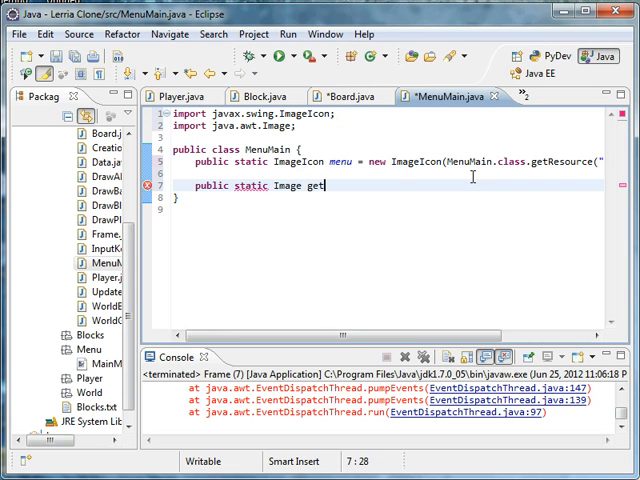
type("menuSplash(")
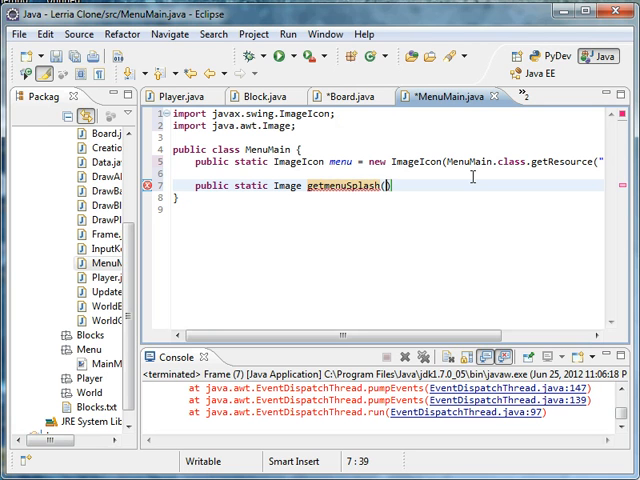
type("){")
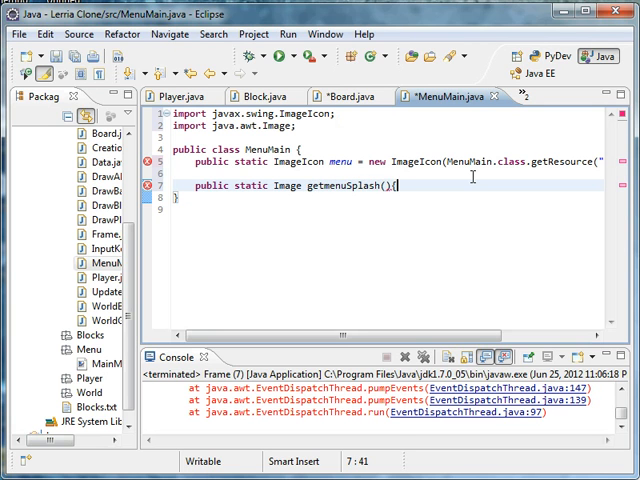
type("return")
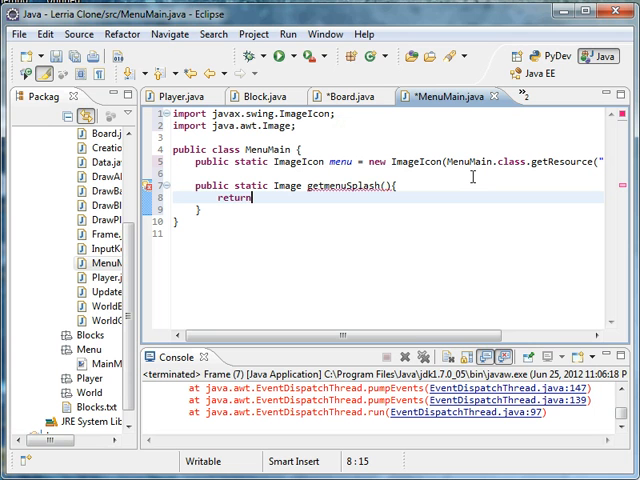
type("menu.")
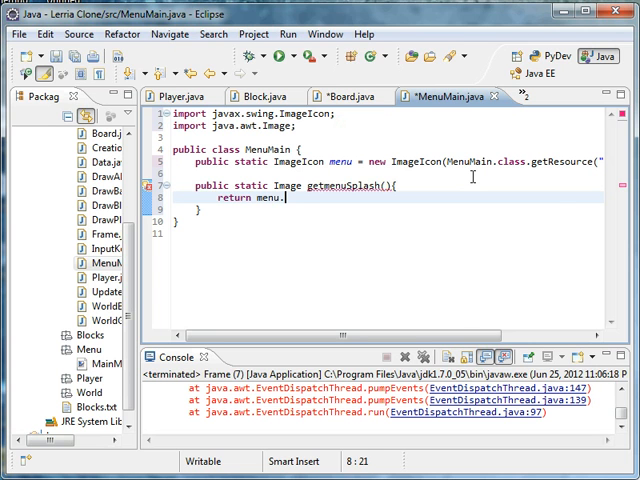
type("getImage();")
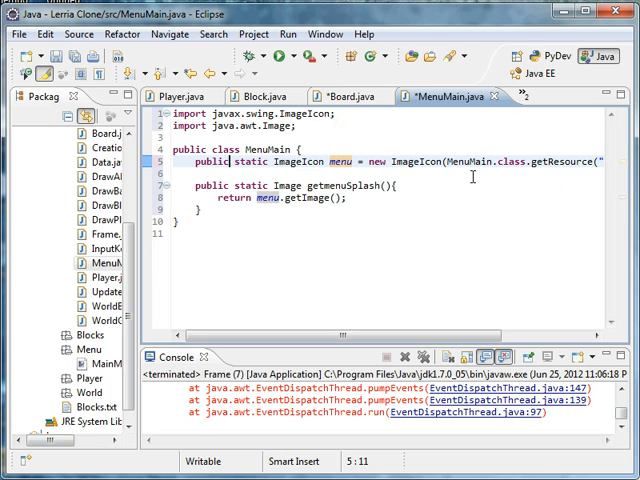
type("private")
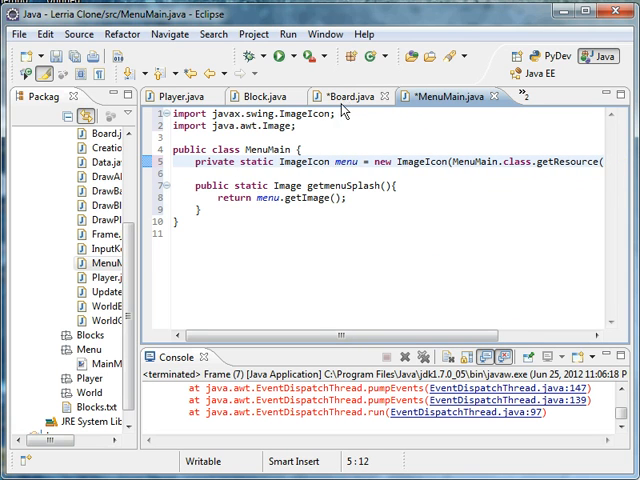
Step: Launch the game, saving MenuMain.java and Board.java in the Save and Launch dialog
left_click(364, 96)
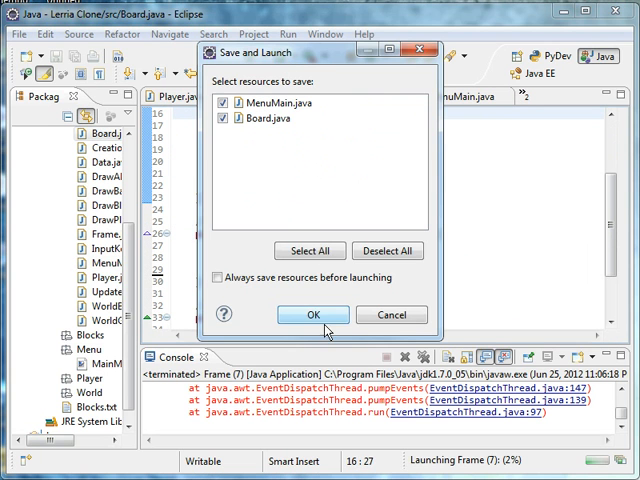
left_click(312, 314)
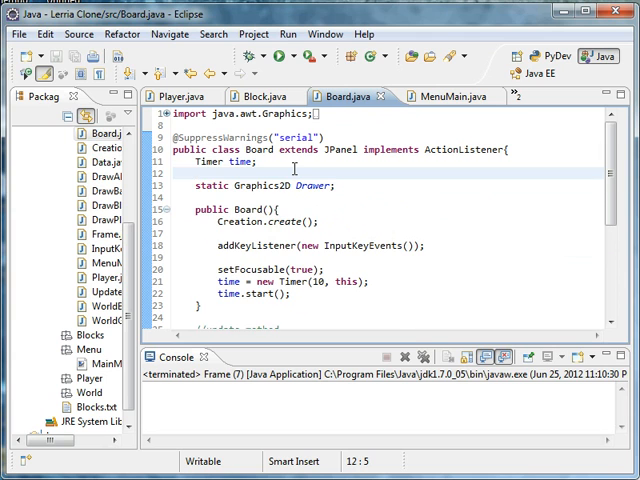
Step: Declare a boolean mainMenu field set to true in Board
type("boolean main")
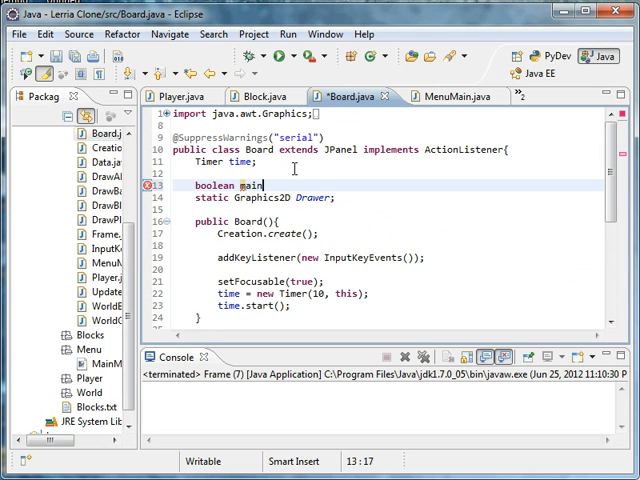
type("Menu")
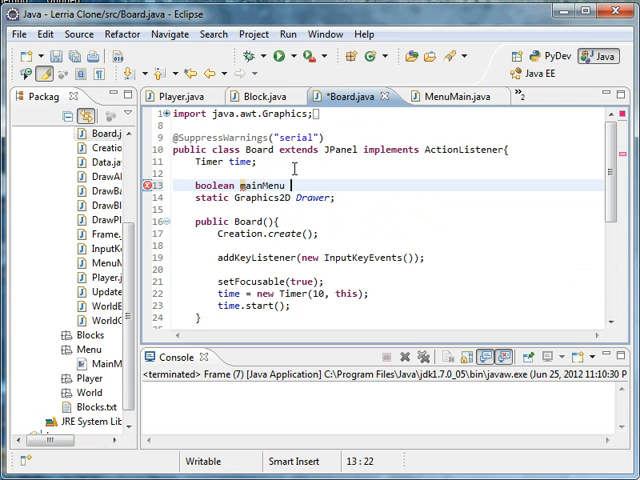
type("= true;")
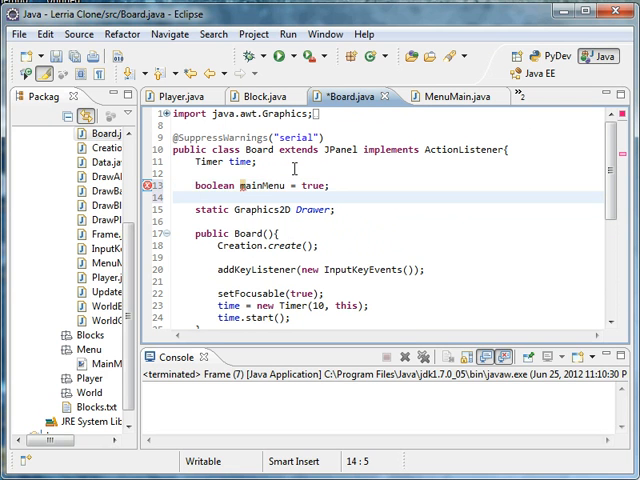
Step: Add an empty if(mainMenu){ } block after repaint() in actionPerformed, fixing the condition name
scroll("down", 3)
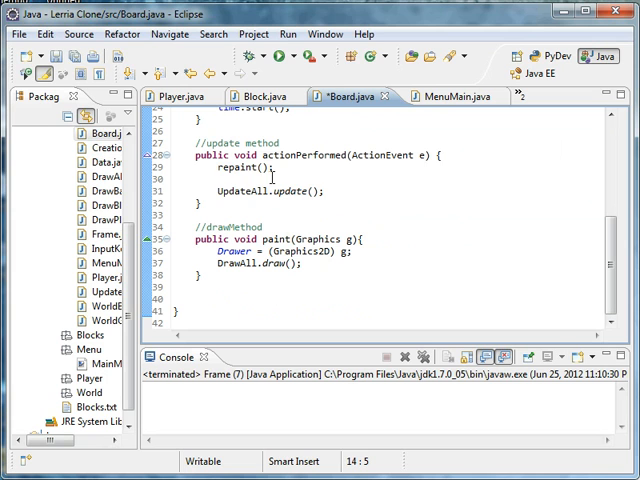
type("if(b")
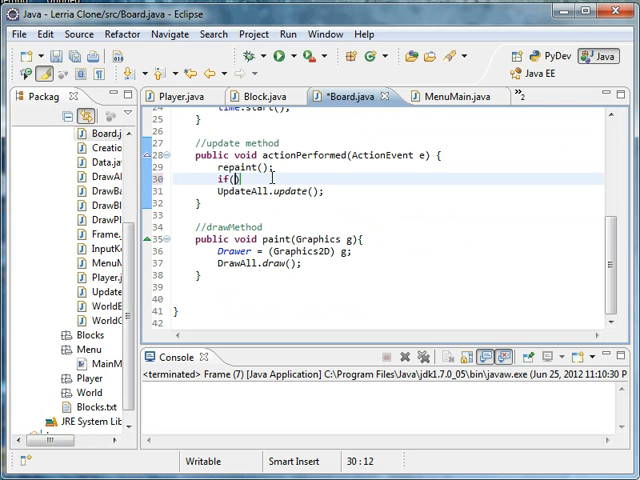
type("menuMag")
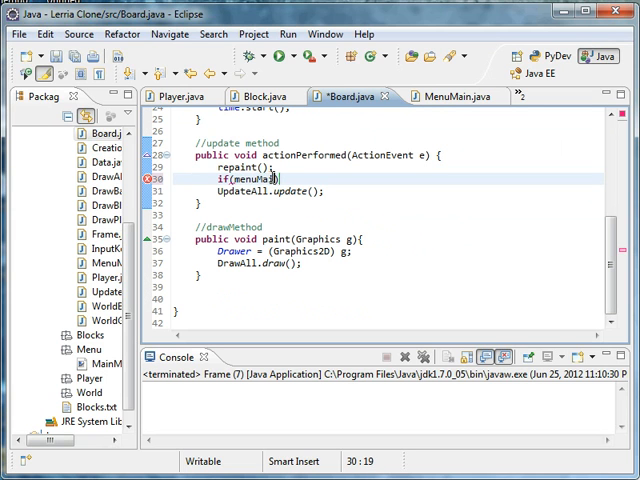
type("){")
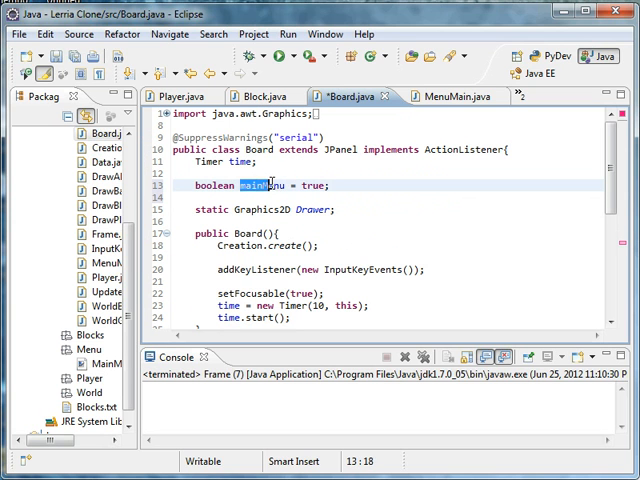
scroll("down", 3)
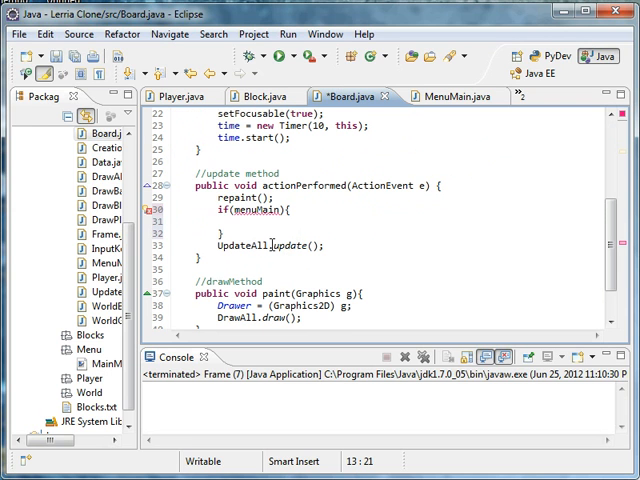
double_click(262, 212)
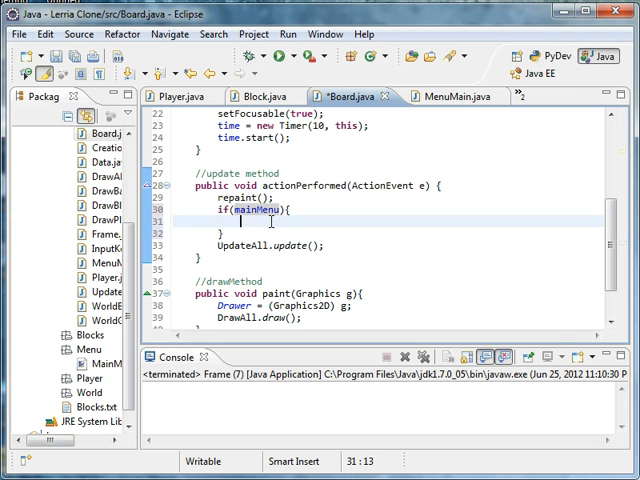
type("drawImage();")
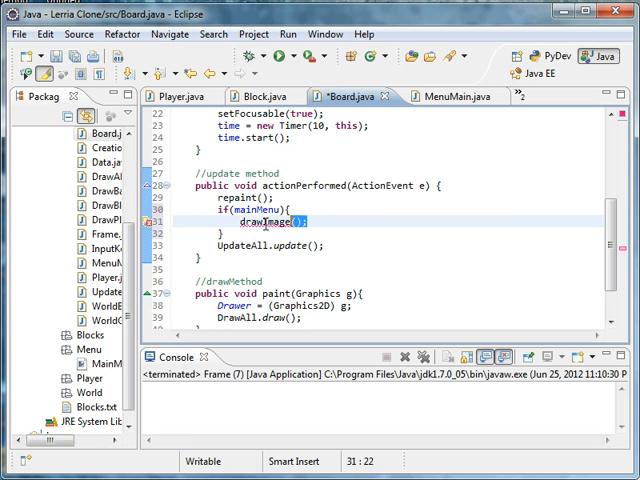
key("Delete")
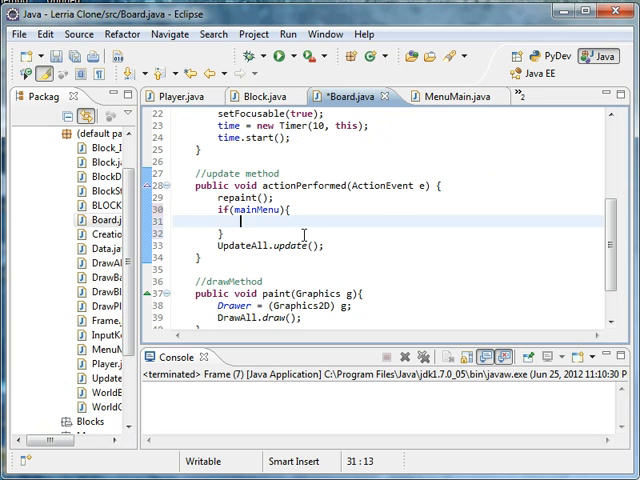
Step: Call Drawer.drawImage(MenuMain.getmenuSplash(), 0, 0, null); inside the mainMenu block
type("Drawer")
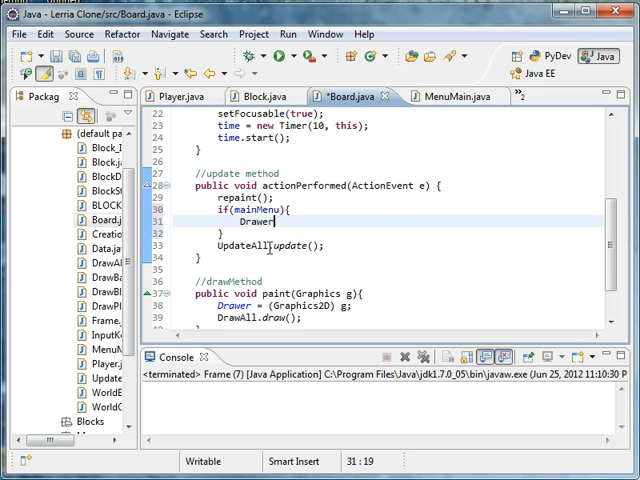
type(".draw")
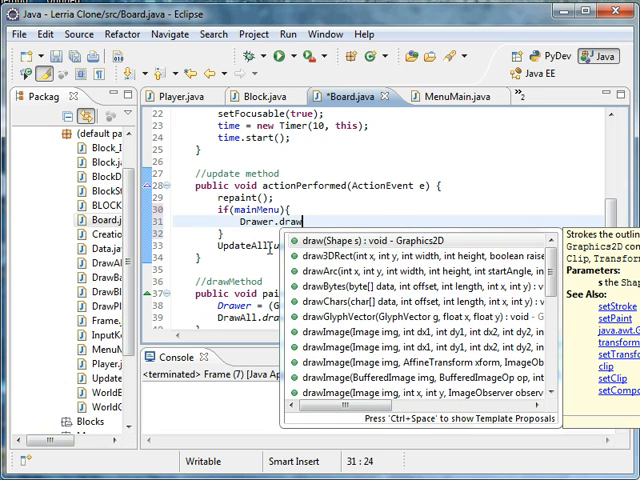
type("Image(M);")
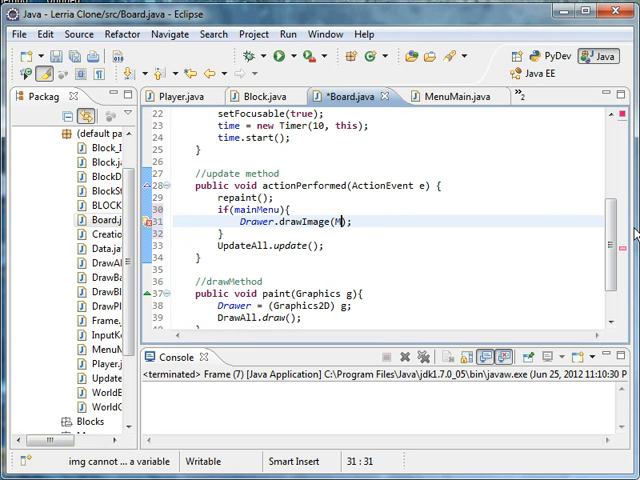
type("MenuMain.getmenuSplash(")
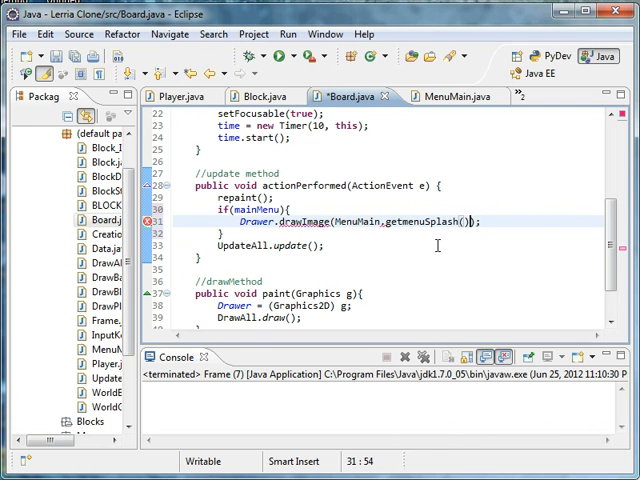
type(", 0, 0, null")
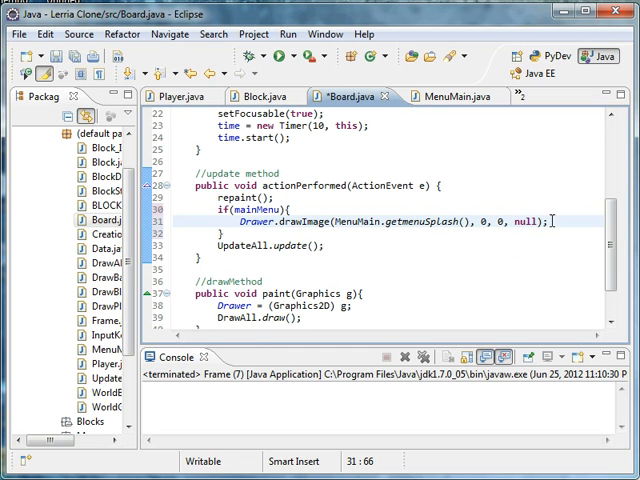
key("Return")
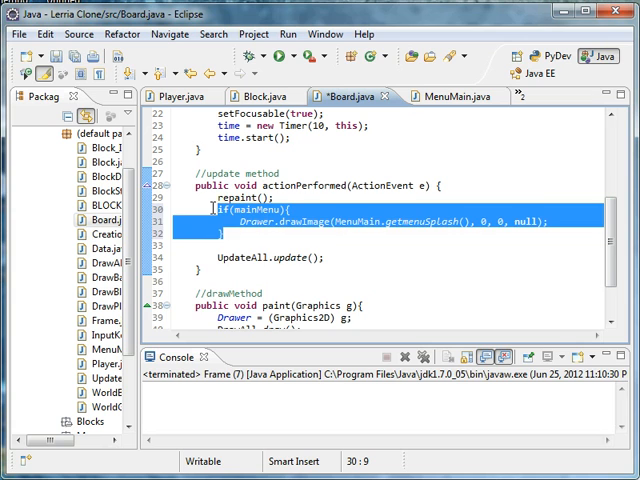
Step: Move the if(mainMenu) block into paint() after the Drawer cast and add return; after drawImage
key("Delete")
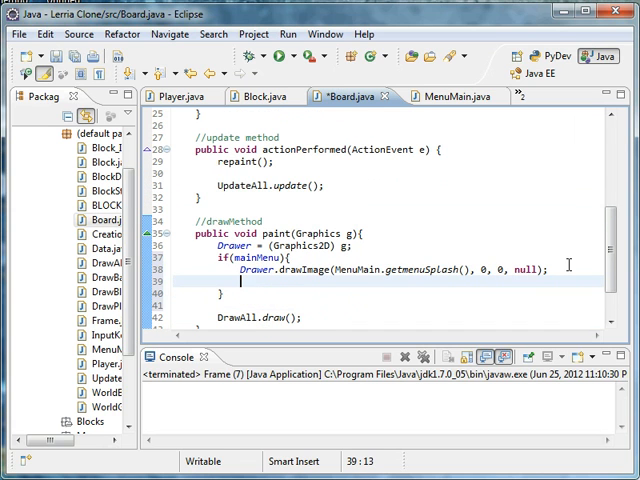
type("return;")
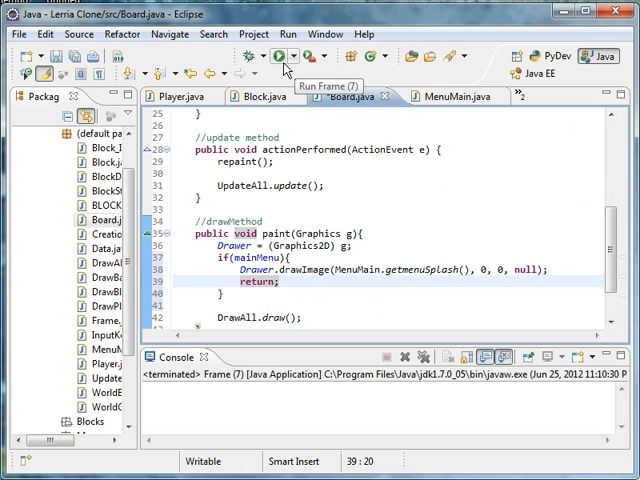
Step: Run the game from the toolbar, see the exception trace in the Console, then return to MenuMain.java
left_click(272, 56)
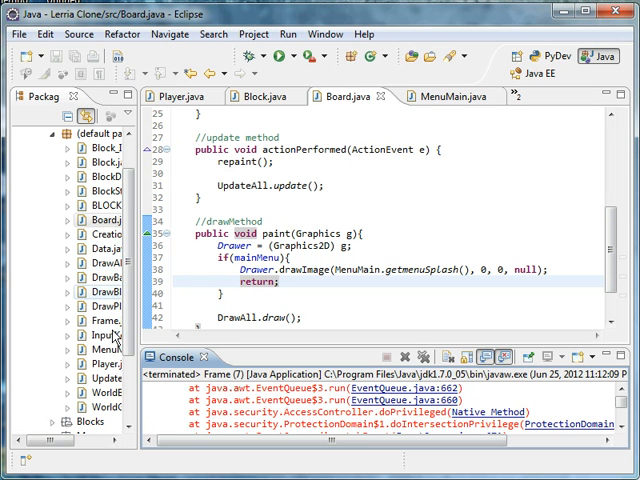
left_click(468, 96)
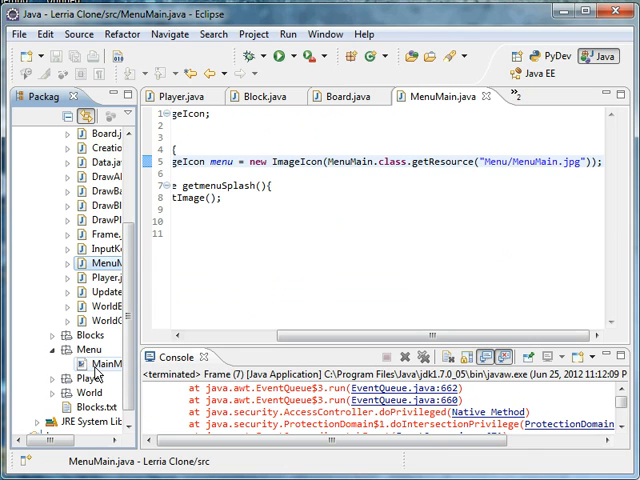
left_click(488, 162)
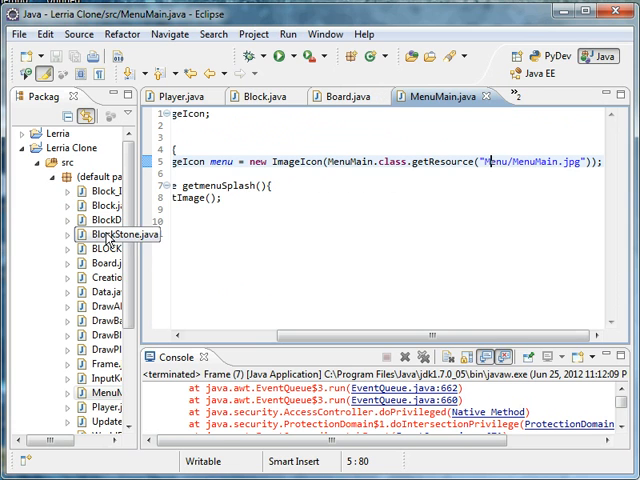
double_click(112, 232)
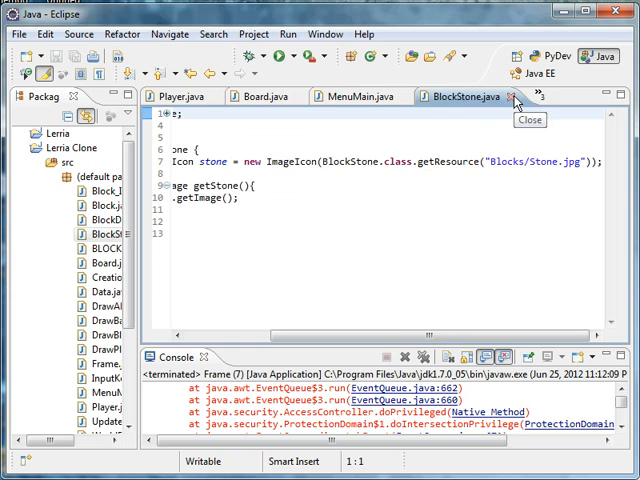
left_click(512, 96)
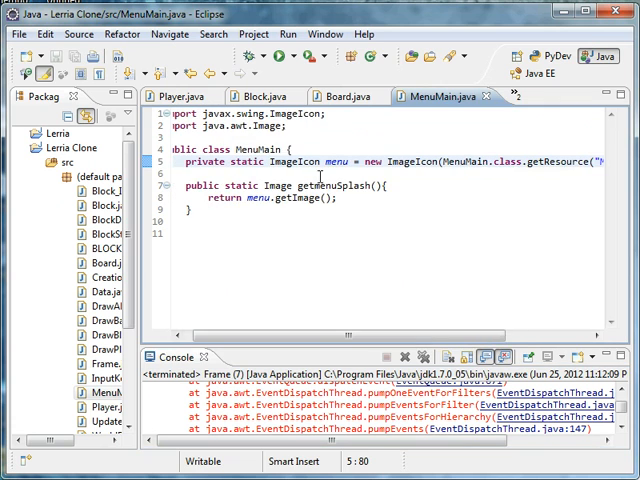
left_click(344, 96)
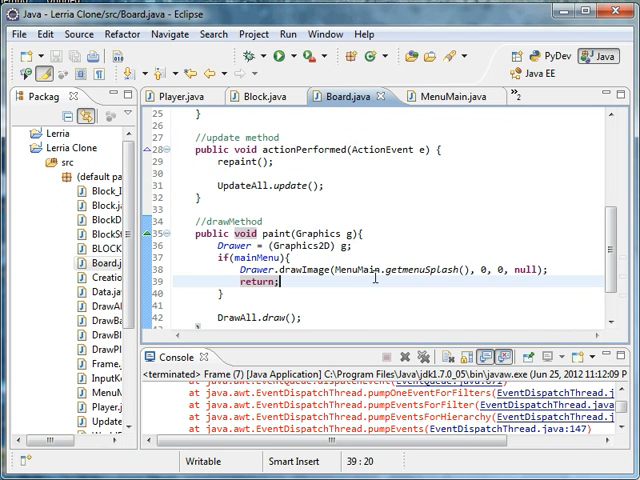
mouse_move(450, 96)
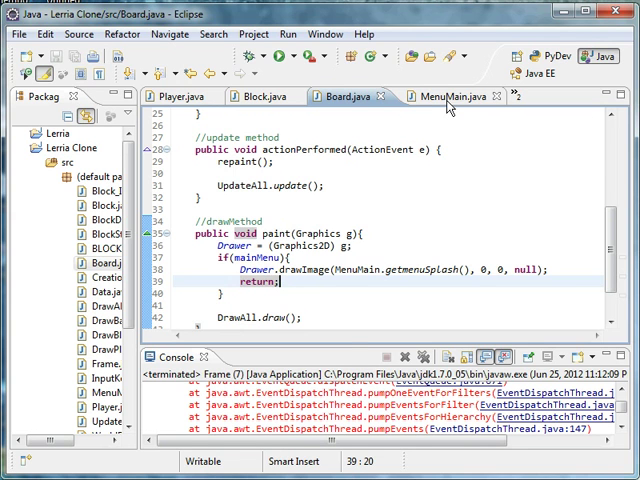
left_click(452, 92)
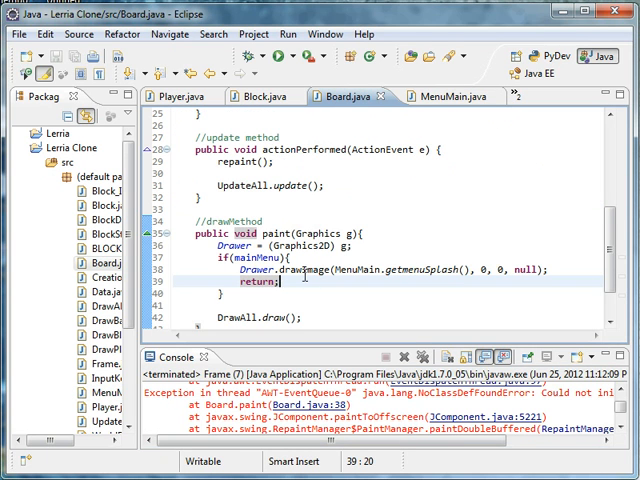
left_click(450, 96)
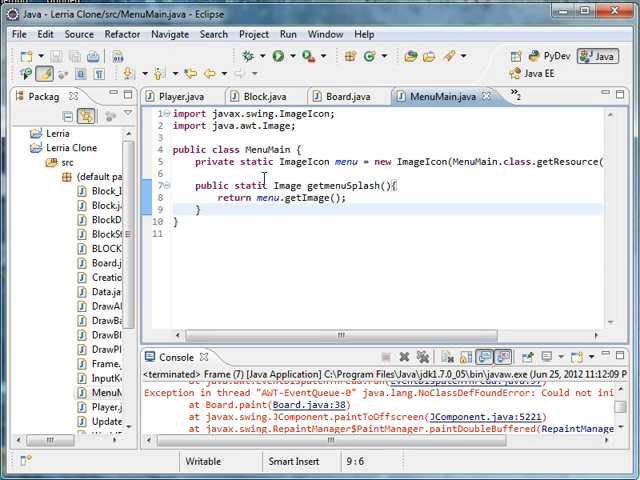
mouse_move(338, 100)
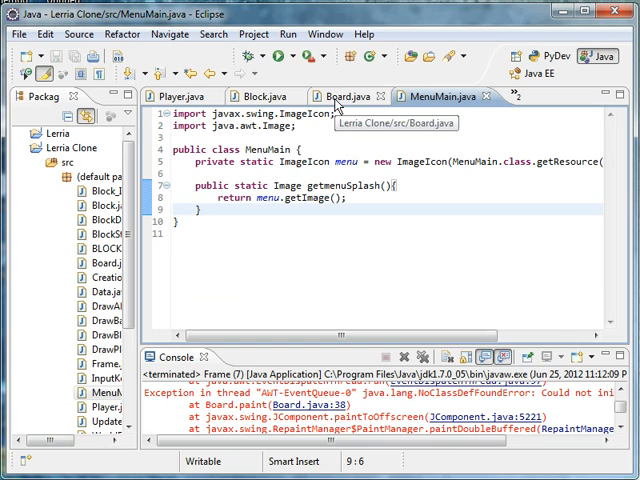
left_click(344, 96)
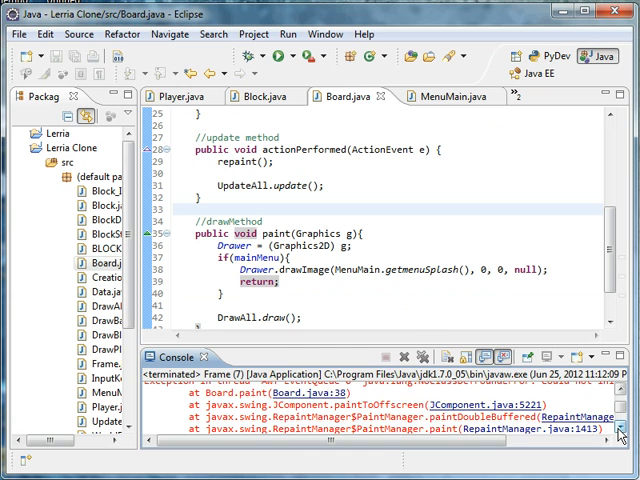
scroll("down", 3)
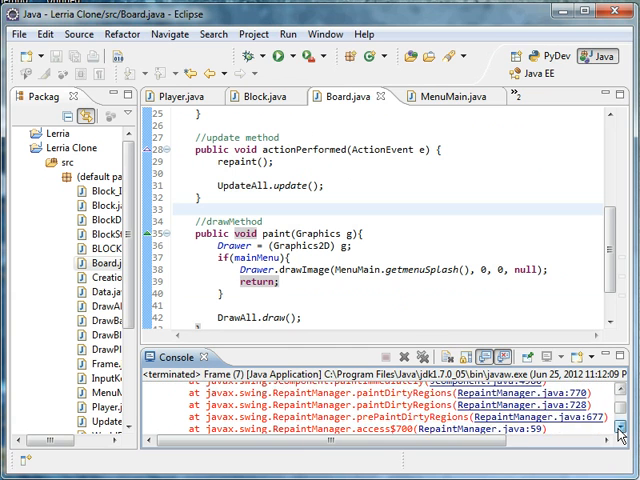
scroll("down", 3)
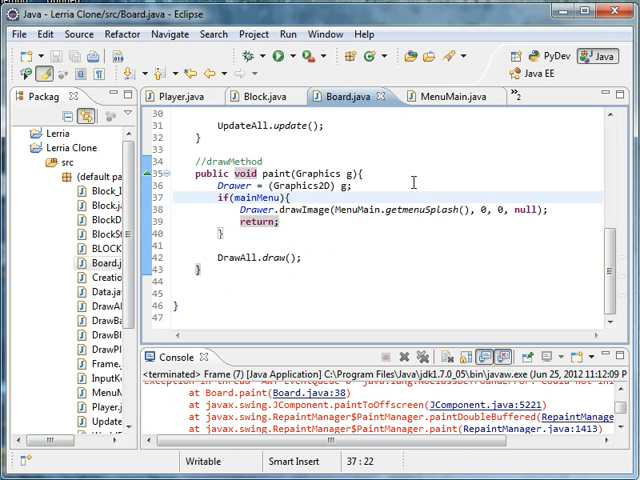
left_click(438, 92)
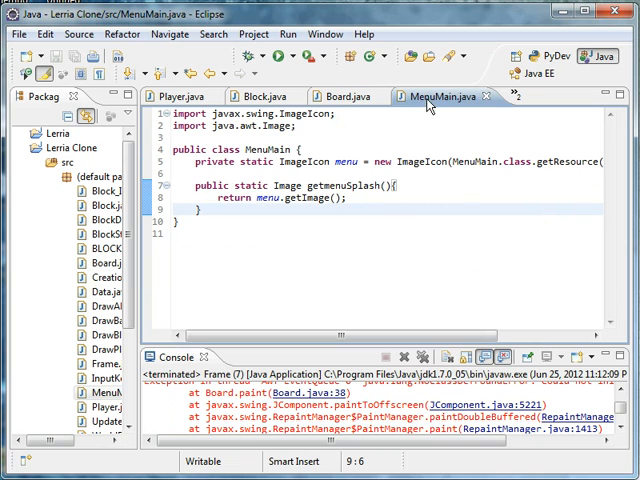